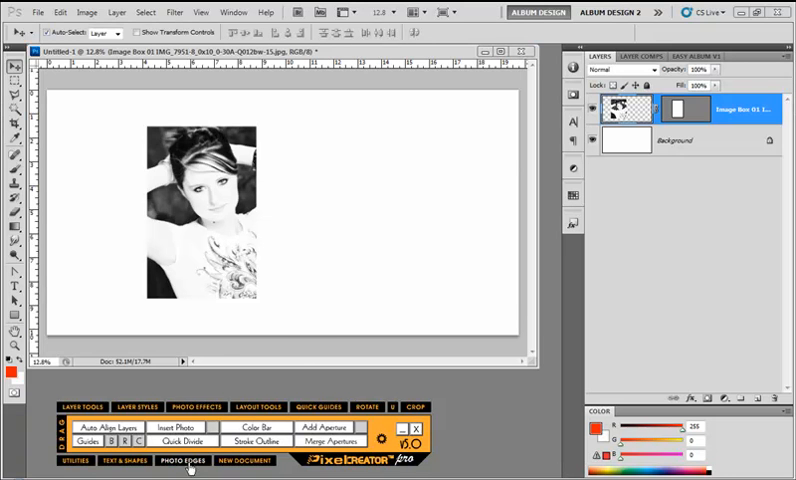
Rasterize the portrait layer's vector mask into a regular pixel layer mask.
click(180, 460)
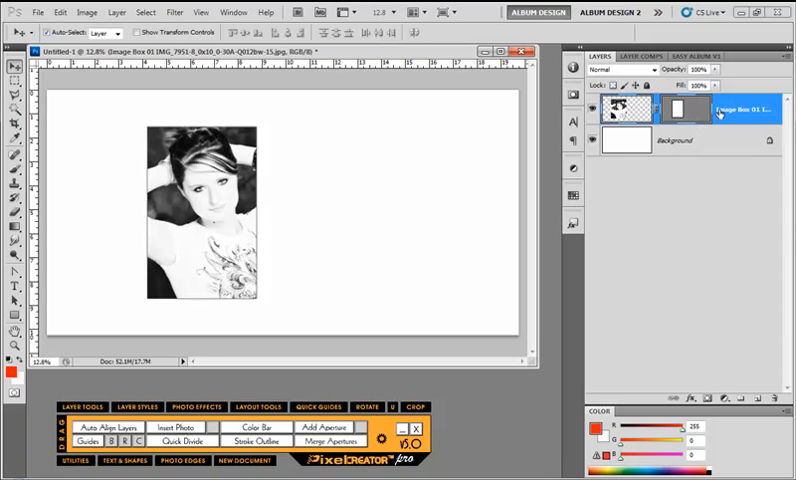
mouse_move(696, 110)
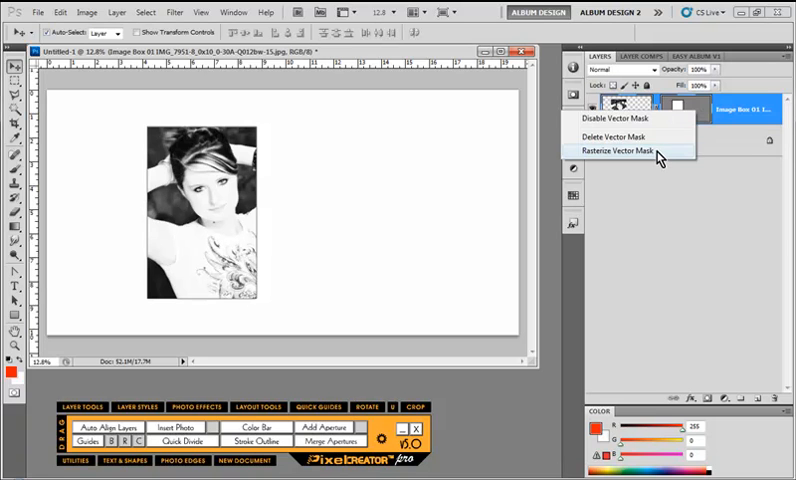
click(620, 148)
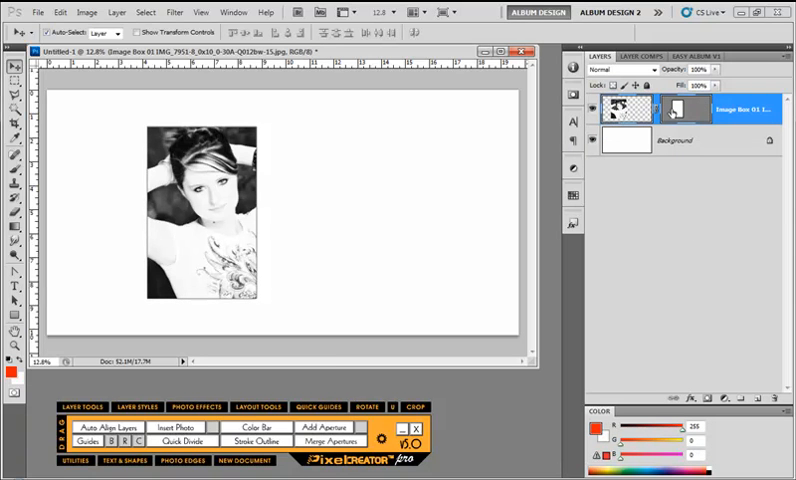
click(684, 108)
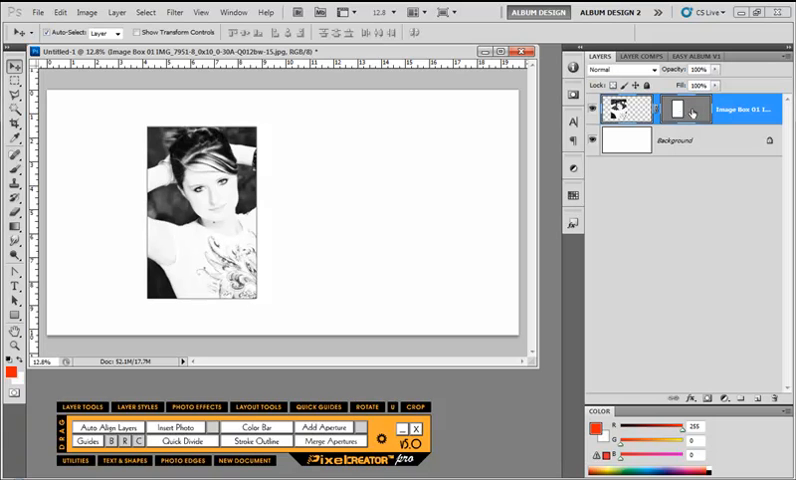
right_click(676, 108)
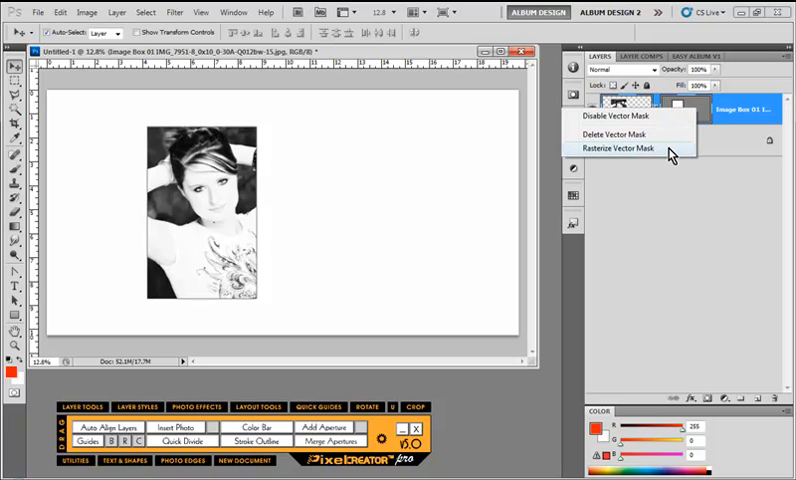
click(620, 148)
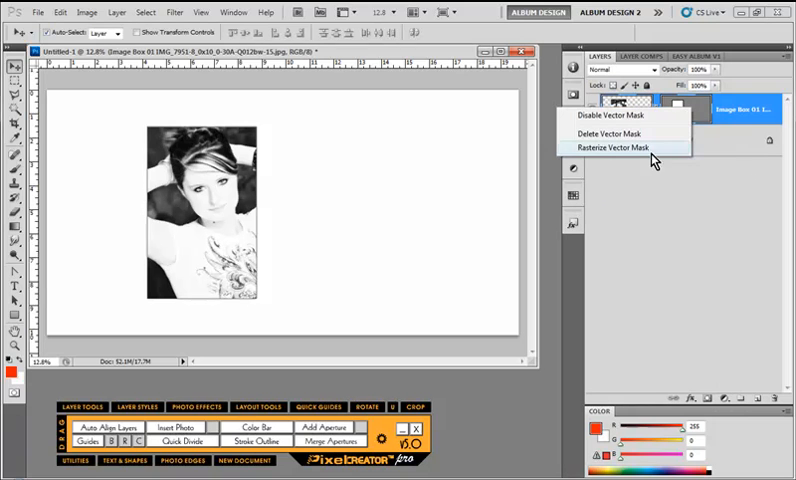
click(604, 148)
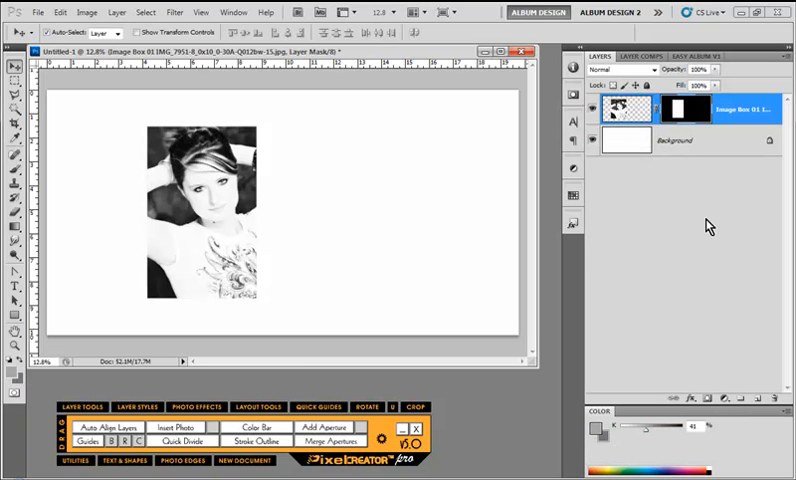
mouse_move(686, 236)
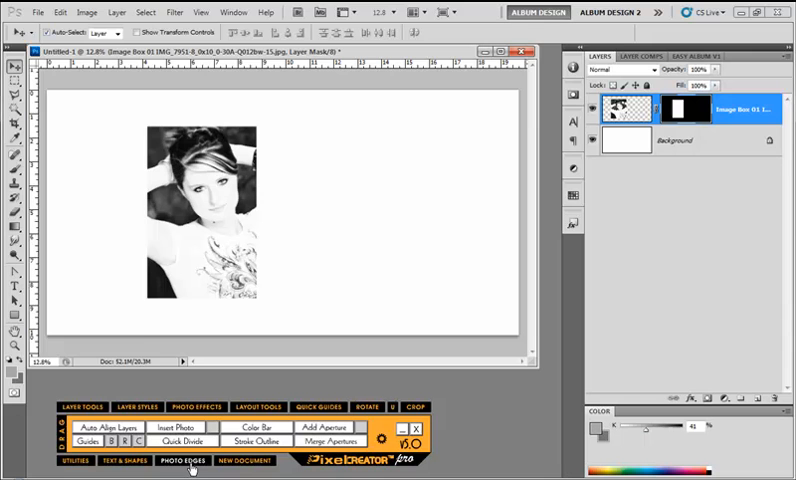
click(180, 460)
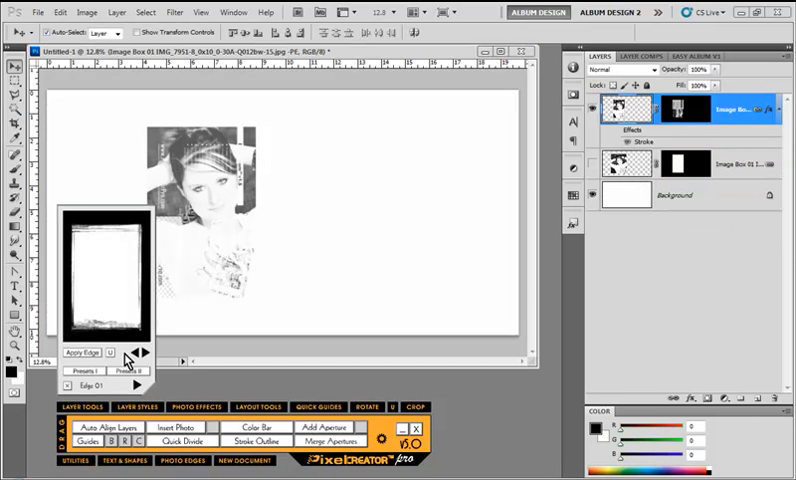
Apply the Edge 01 rough photo border to the duplicated portrait layer.
click(140, 352)
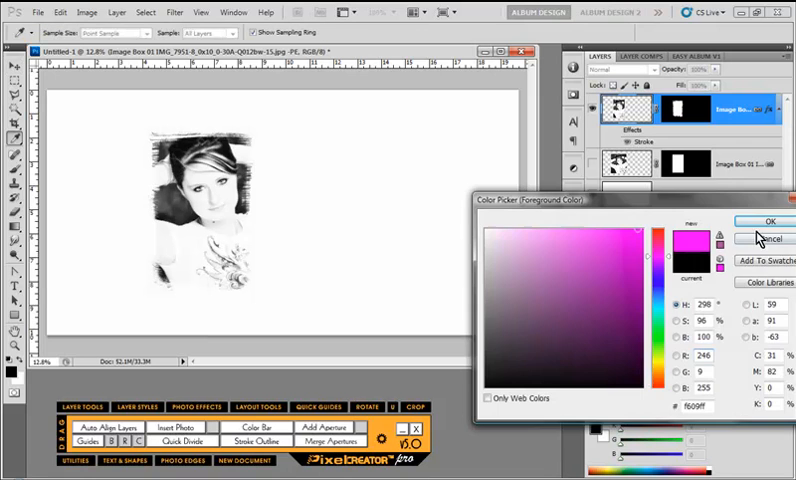
Confirm magenta and brush it around the photo's rough edge on a new underlay layer.
click(764, 220)
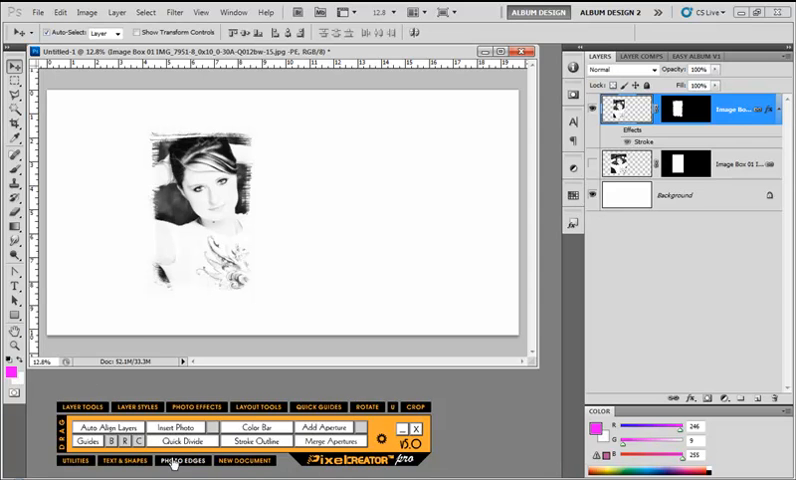
click(182, 460)
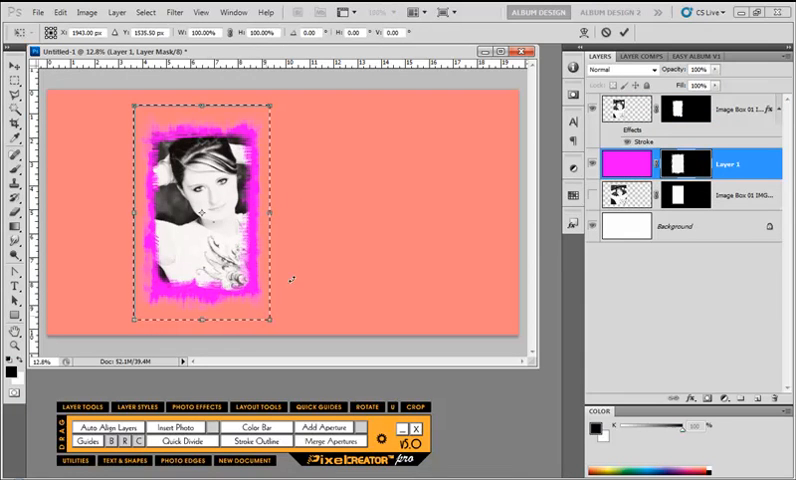
drag(270, 104, 284, 100)
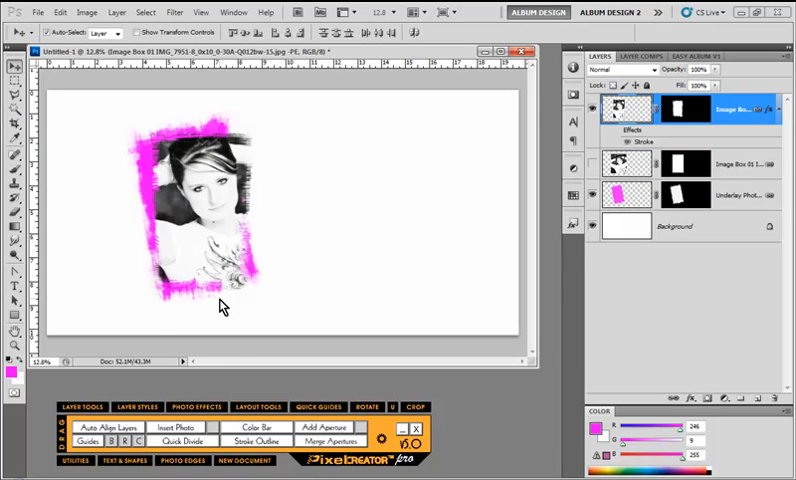
mouse_move(564, 236)
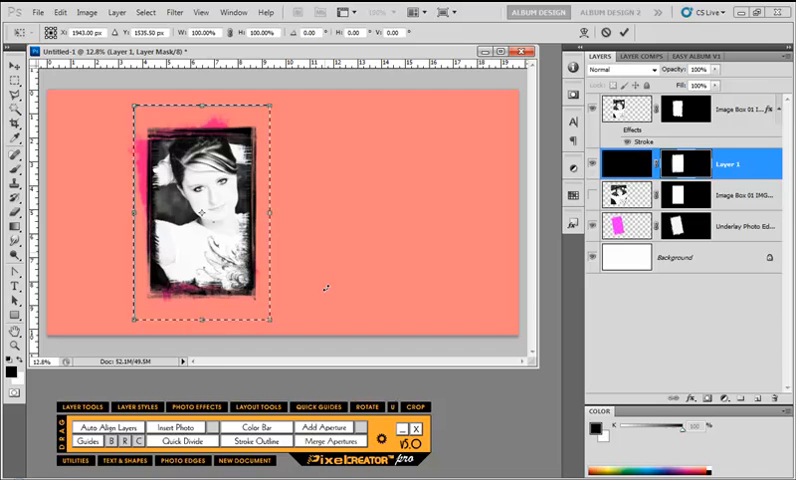
Brush black strokes along the photo's border on Layer 1 to roughen it further.
drag(276, 108, 294, 126)
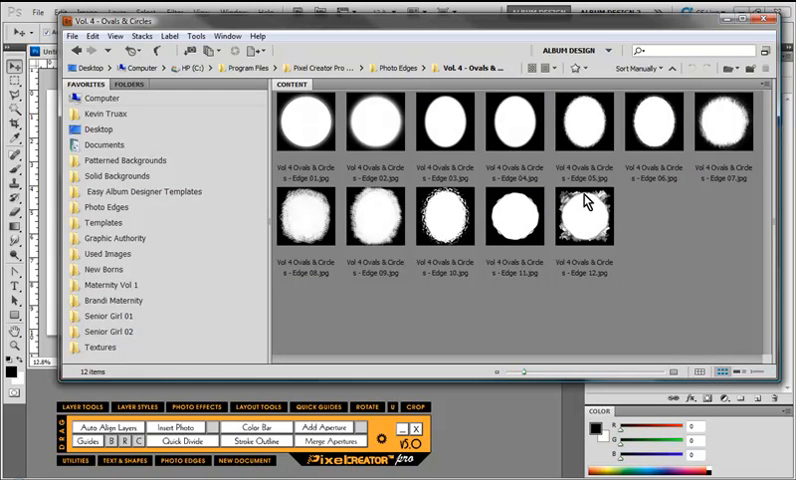
Close the album design document, answering the save-changes prompt.
click(584, 218)
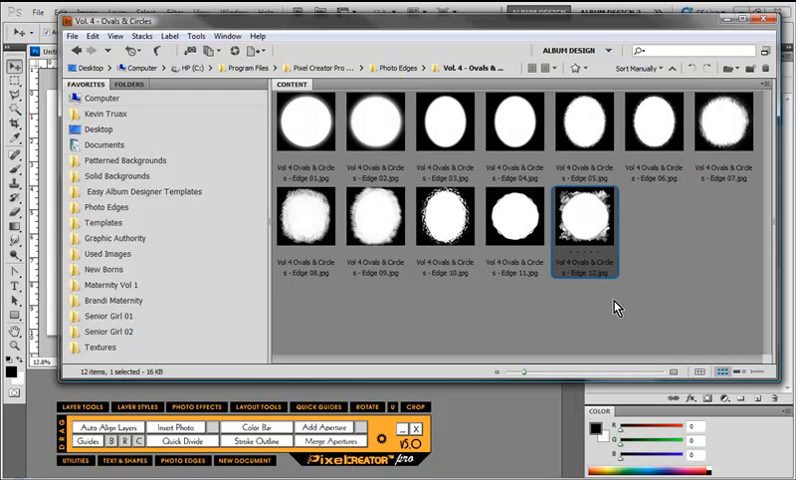
mouse_move(564, 252)
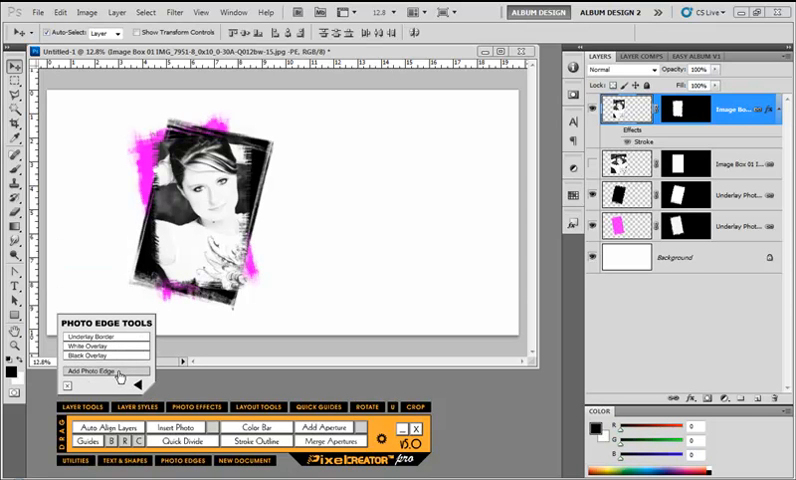
click(104, 372)
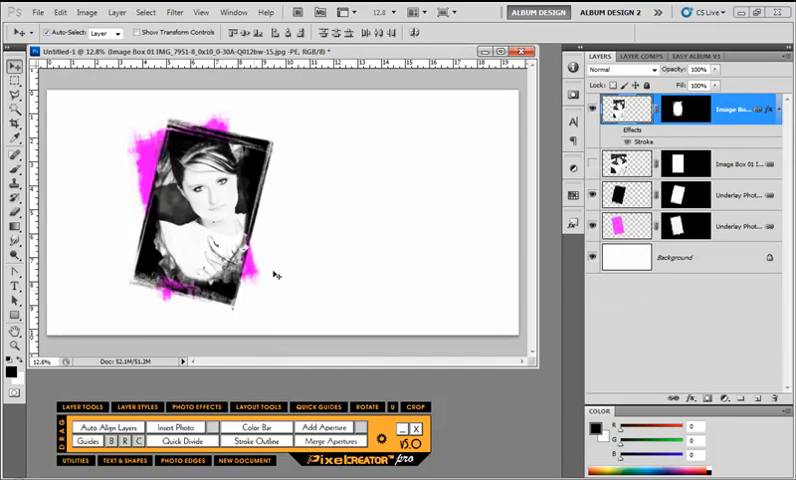
mouse_move(392, 298)
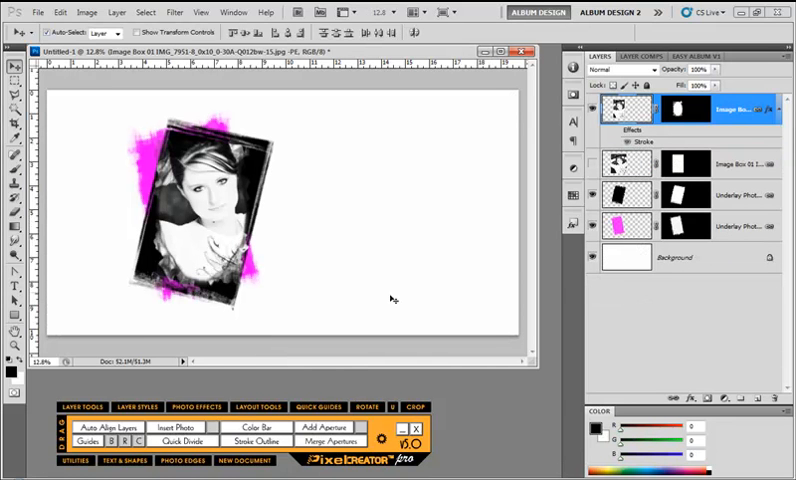
mouse_move(88, 324)
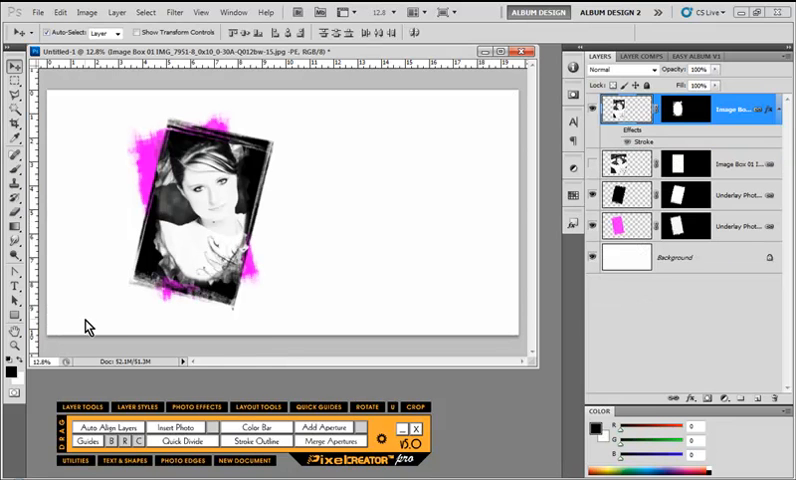
mouse_move(348, 180)
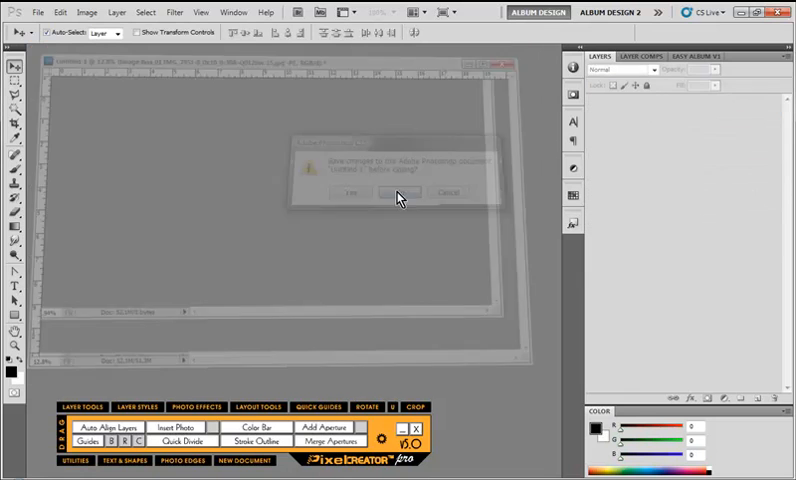
click(390, 192)
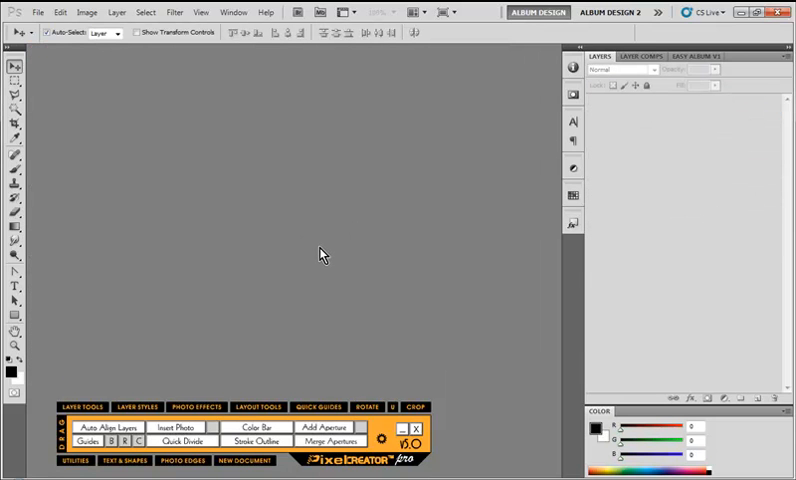
mouse_move(336, 252)
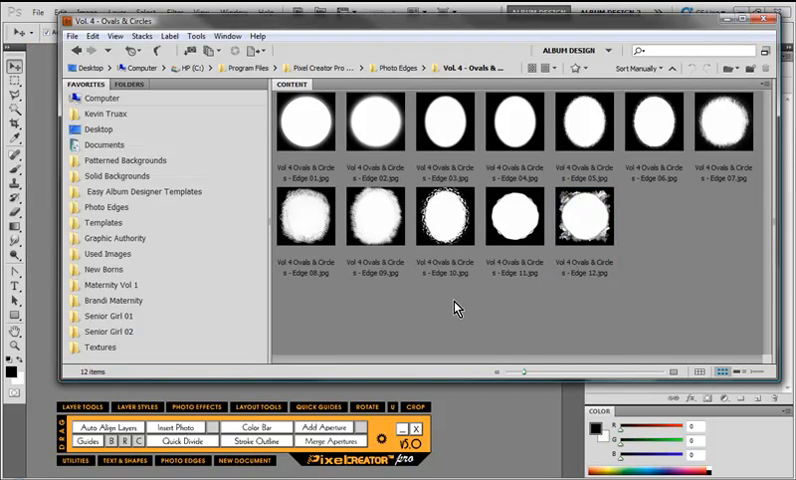
mouse_move(462, 144)
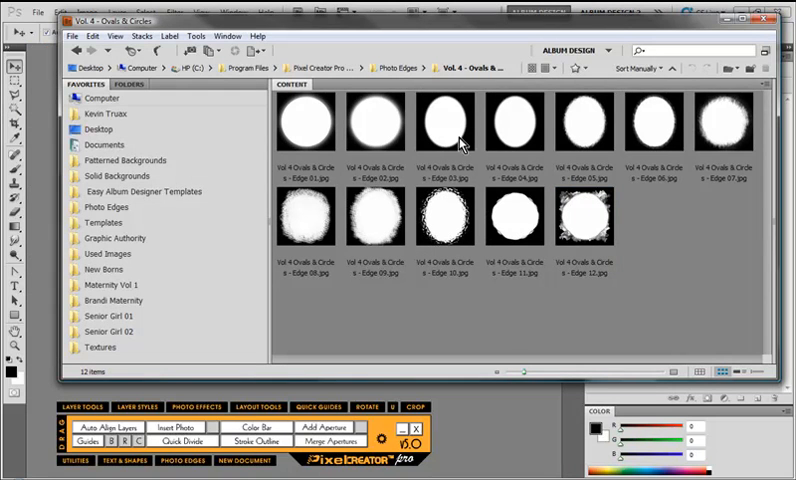
Select all ten oval and circle edge files in the Vol. 4 Ovals & Circles folder.
click(516, 224)
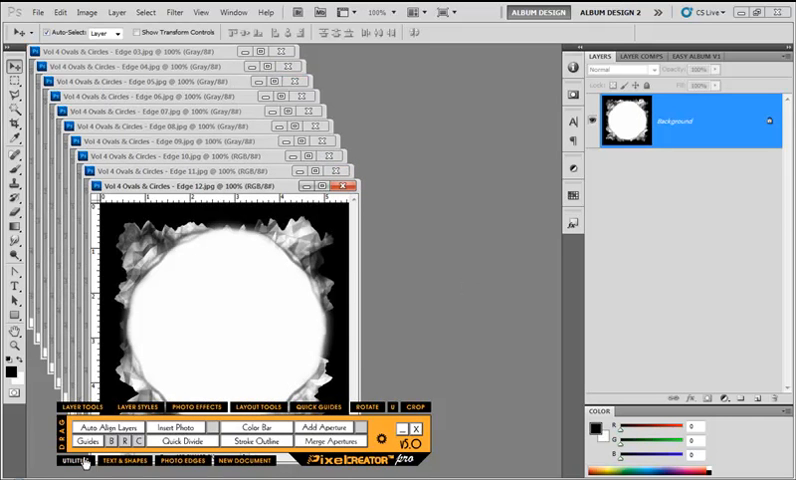
Bring the selected edge files into Photoshop as documents for saving as presets.
click(76, 460)
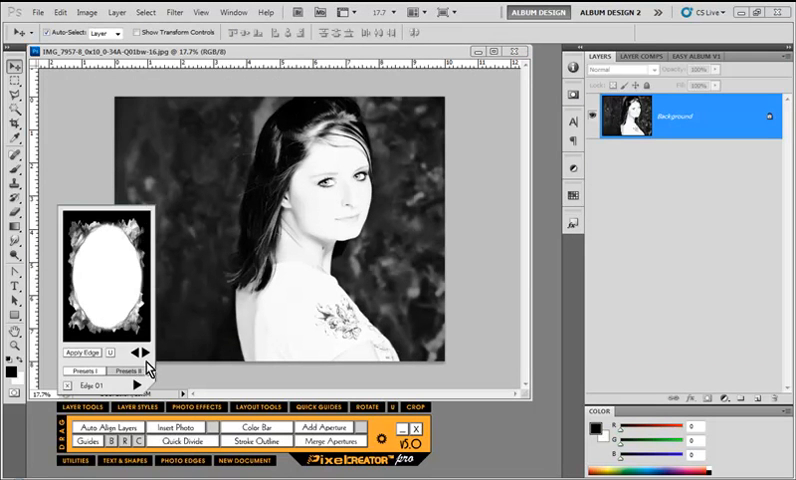
Apply the chosen oval photo edge to the black-and-white portrait.
click(136, 352)
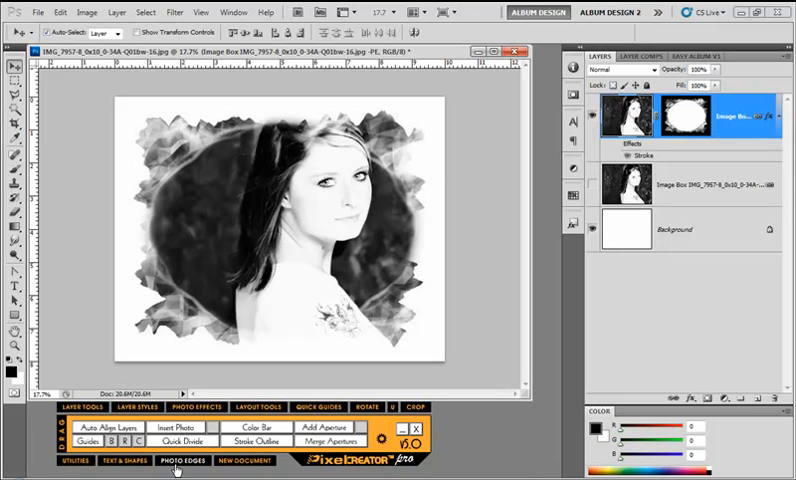
Replace the oval with a rounder, choppy circular edge preset on the portrait.
click(152, 460)
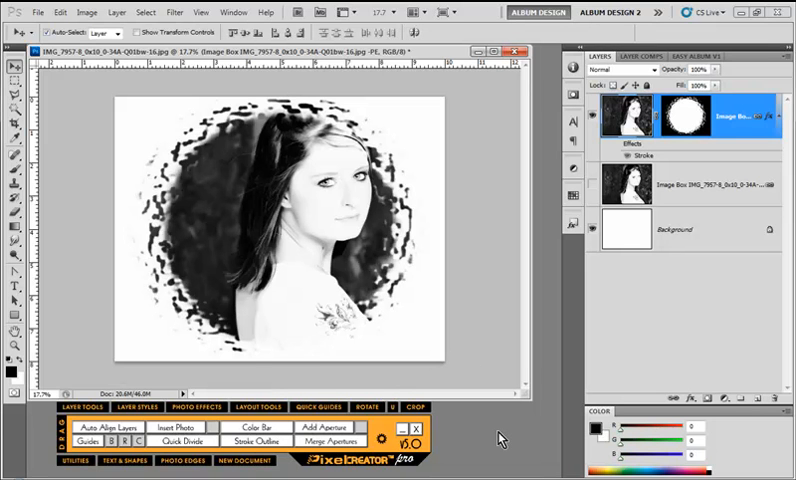
mouse_move(676, 162)
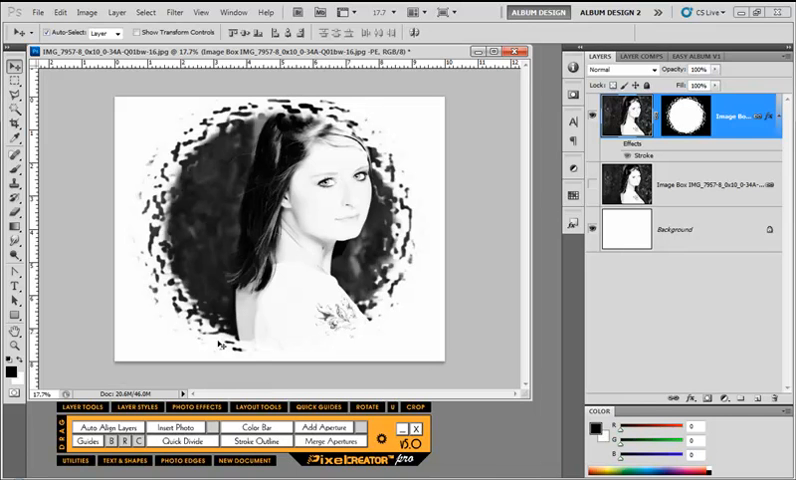
click(678, 228)
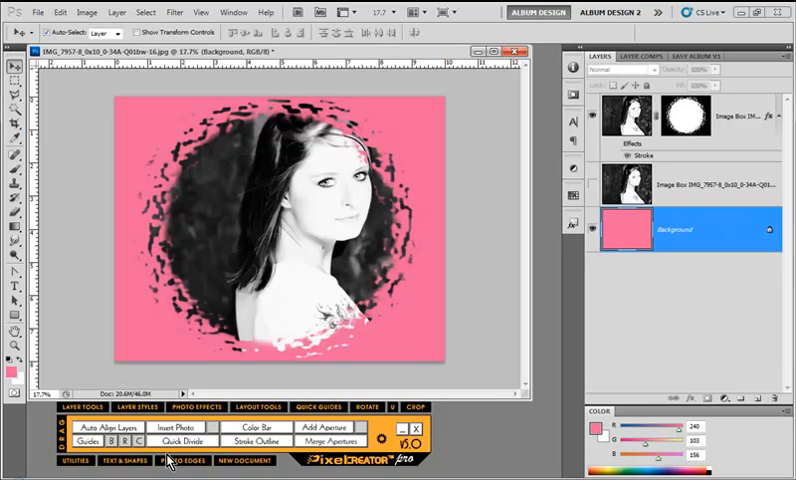
Fill the Background layer with pink behind the circular-edged portrait.
click(180, 460)
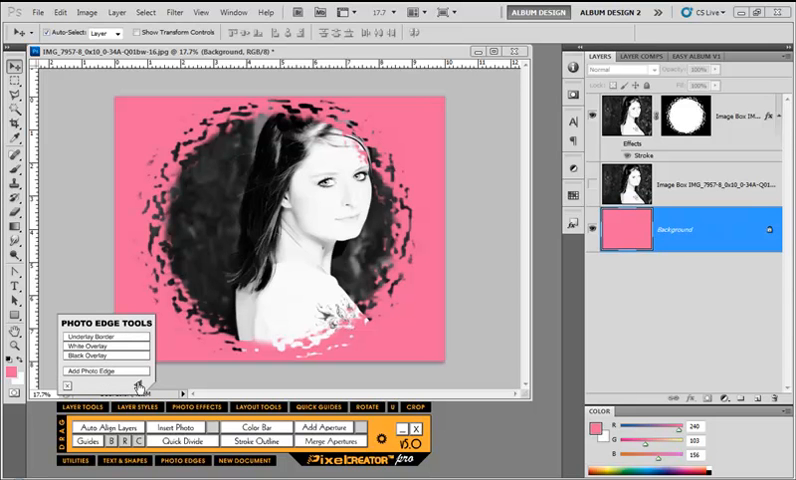
click(104, 372)
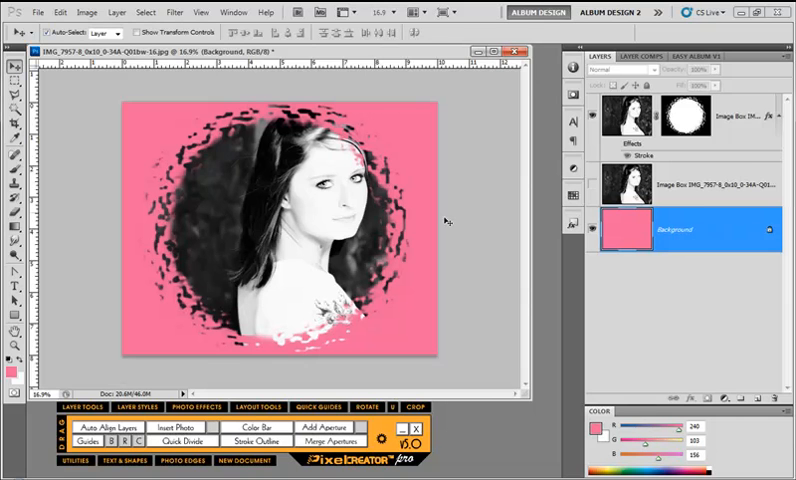
mouse_move(500, 450)
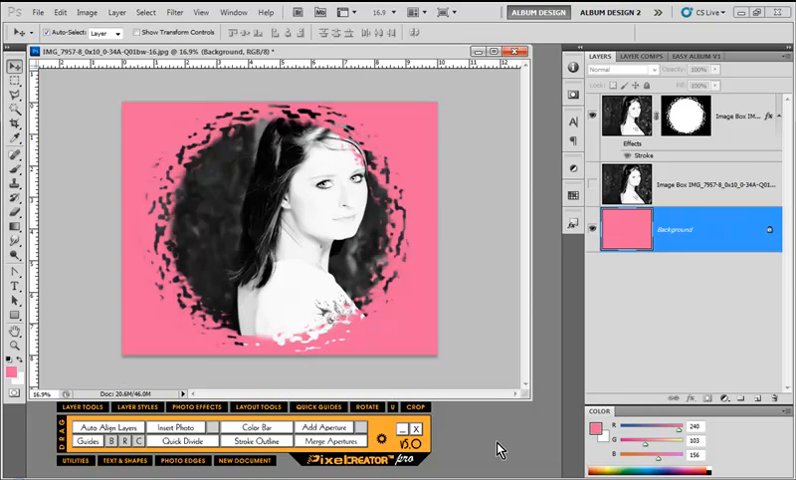